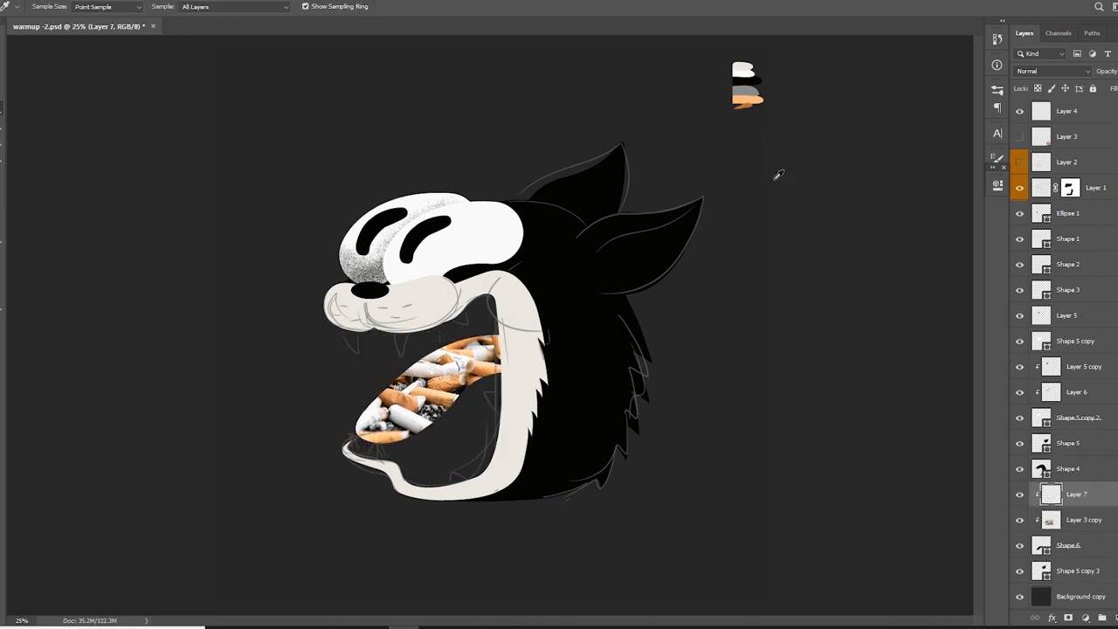
- Zoom in on the creature's cheek to prepare for painting cream fur strokes
left_click(1052, 70)
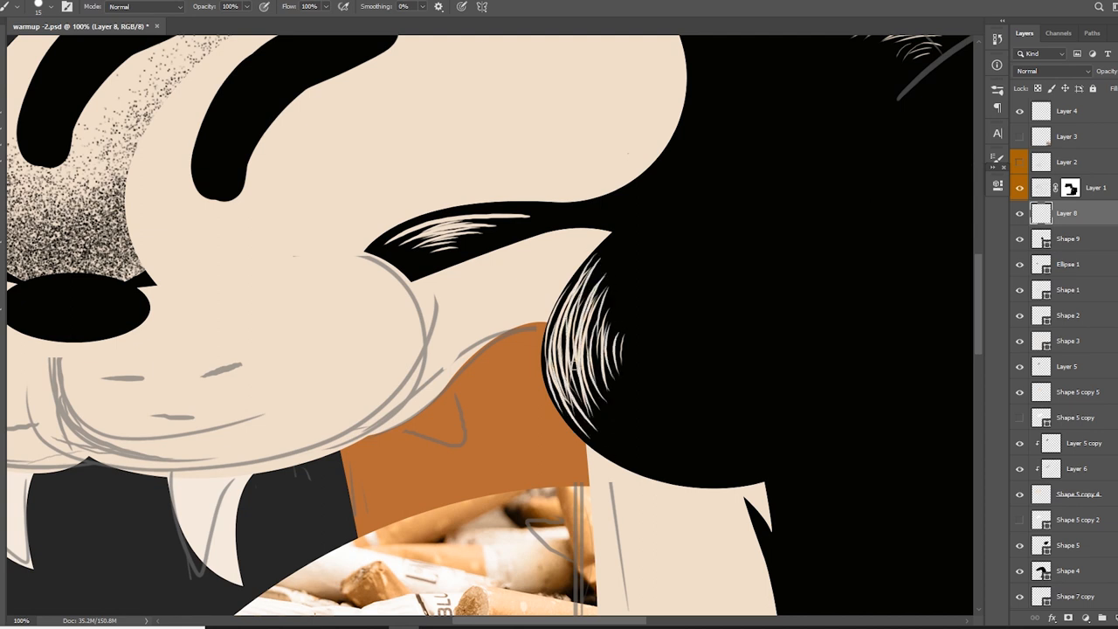
left_click_drag(629, 349, 743, 454)
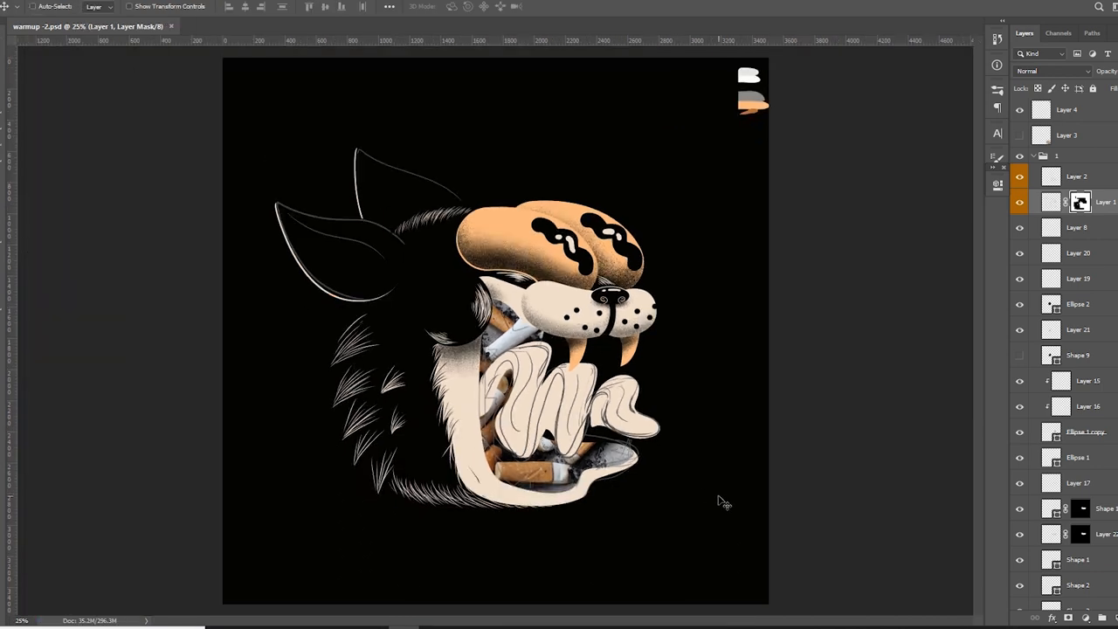
- Bring up the context menu for the rectangular selection on the lower fur
right_click(399, 384)
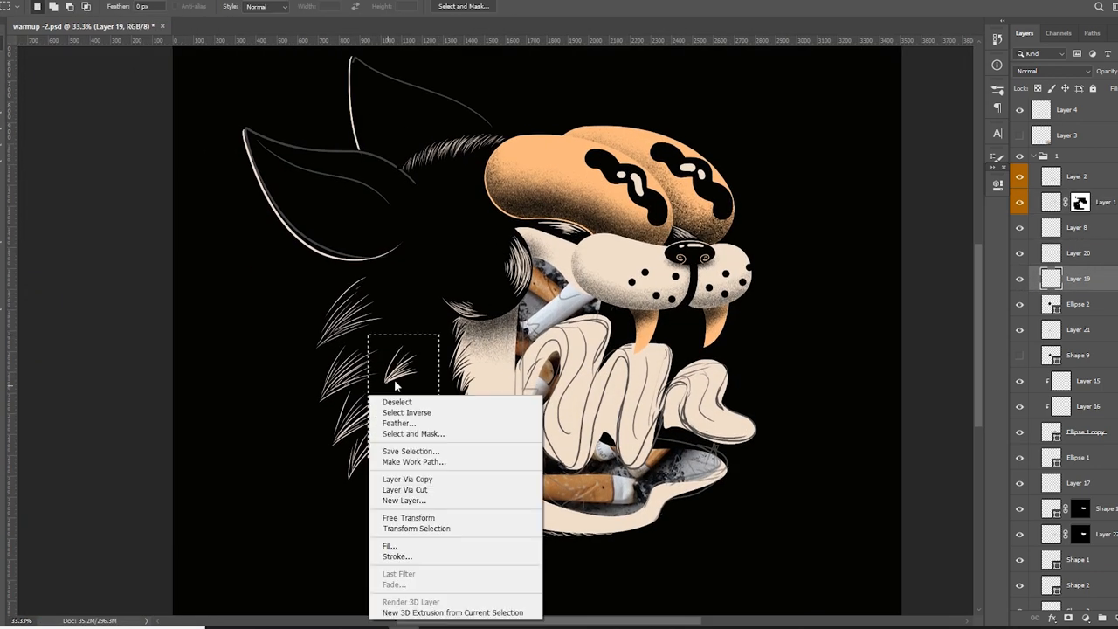